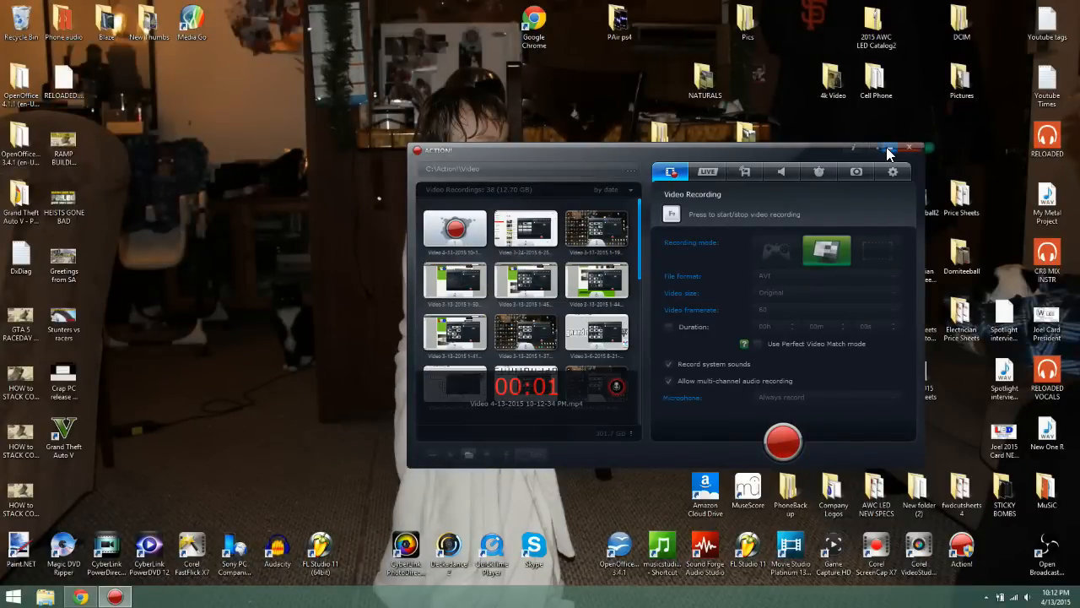
# Minimize the Bandicam recorder window so the desktop is visible.
pyautogui.click(891, 150)
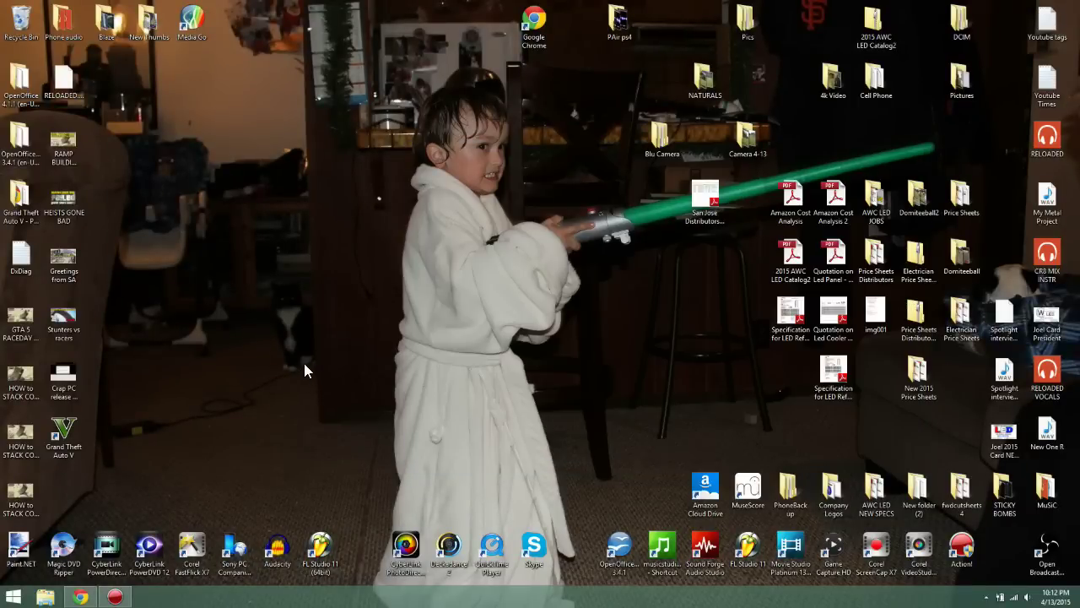
pyautogui.click(64, 436)
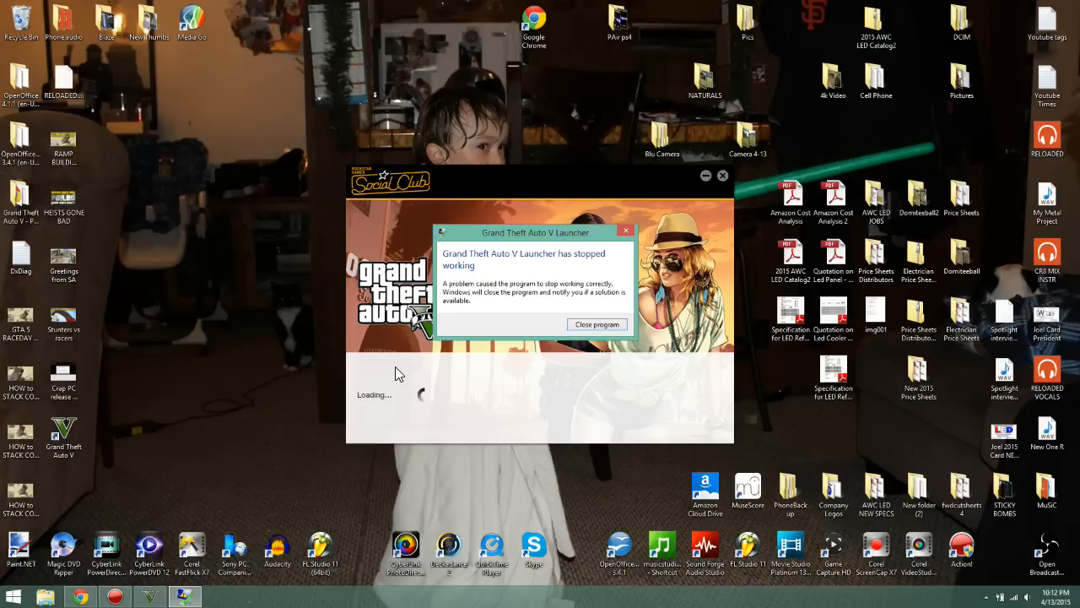
pyautogui.moveTo(464, 321)
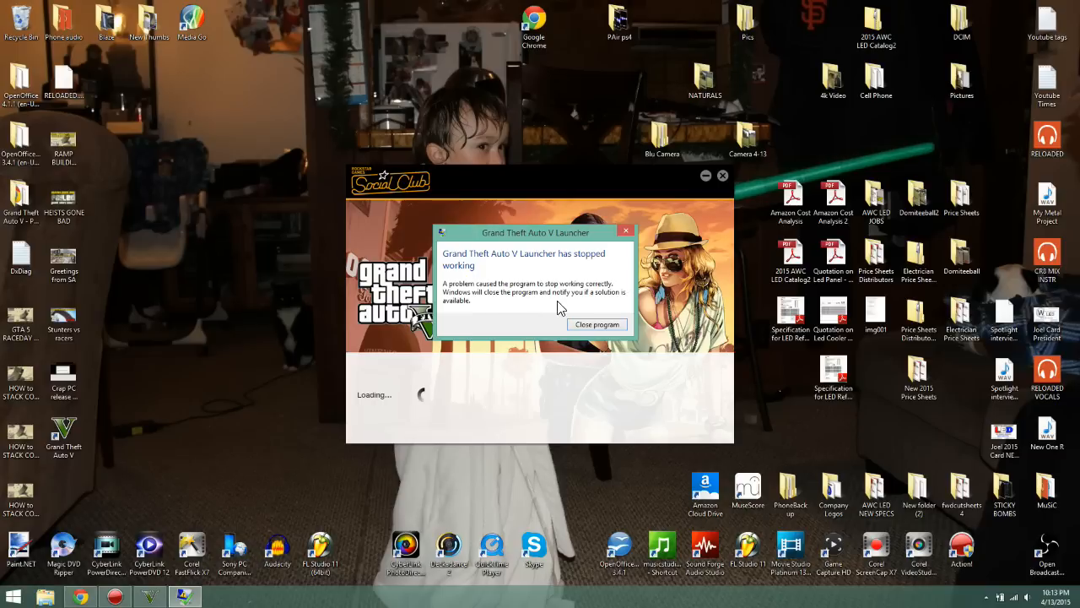
pyautogui.moveTo(597, 327)
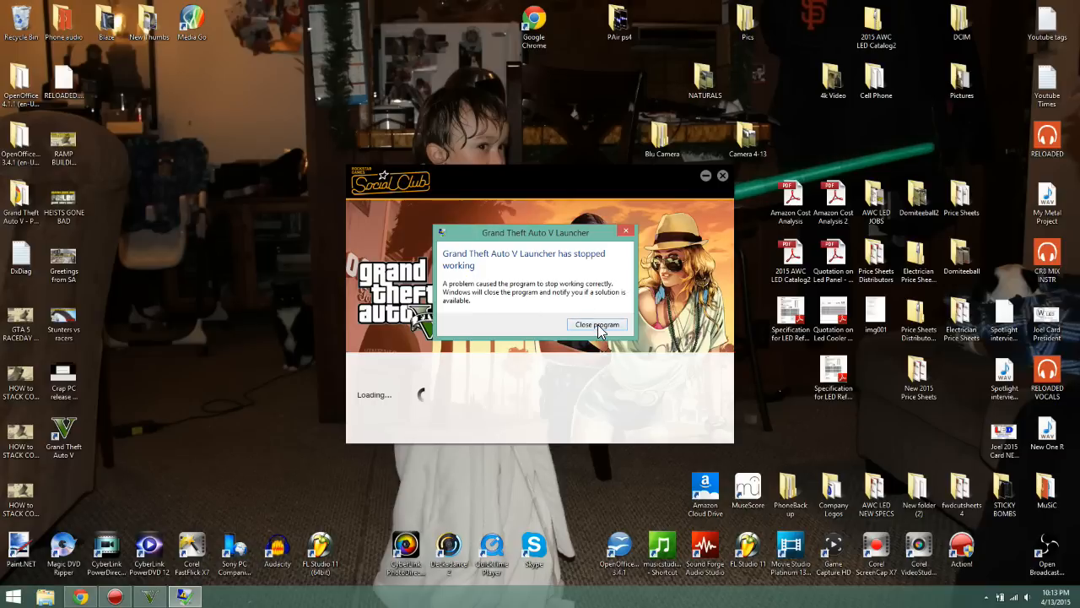
pyautogui.click(596, 324)
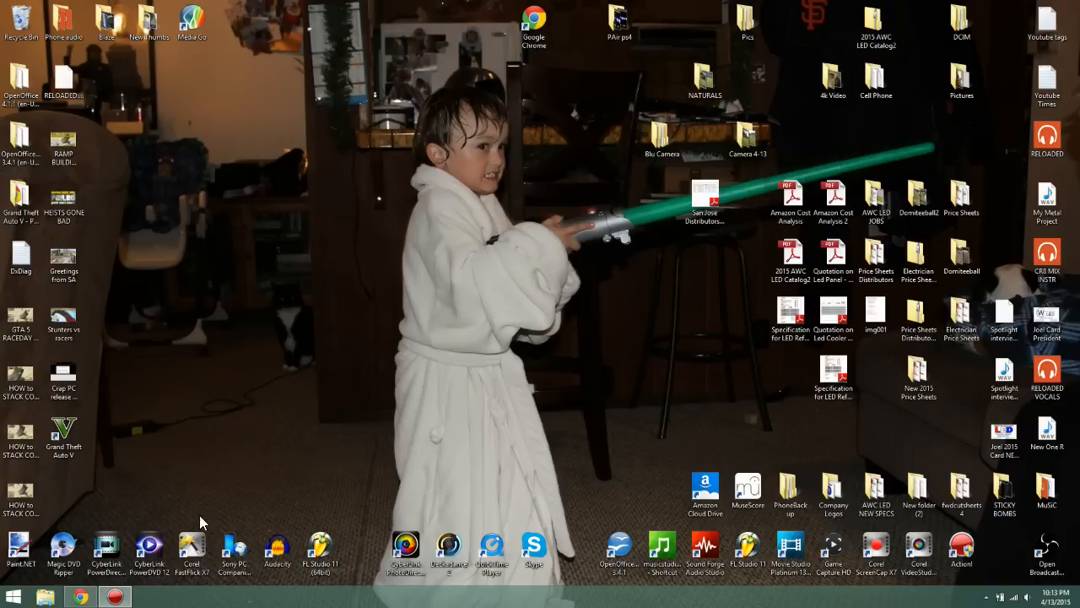
# Launch Device Manager from the Start menu's Control Panel tools list.
pyautogui.click(14, 594)
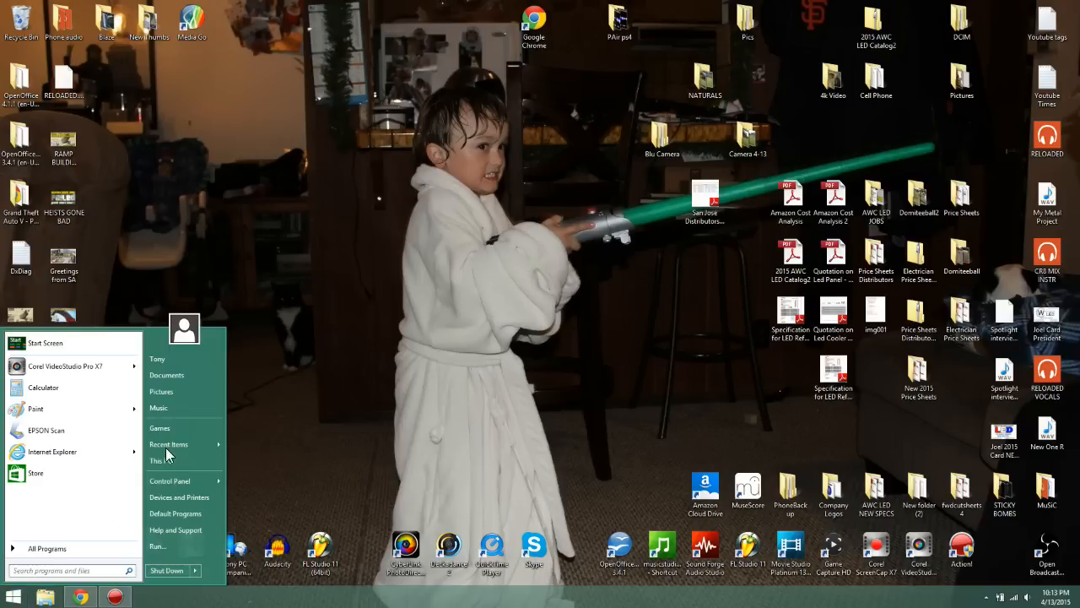
pyautogui.click(169, 479)
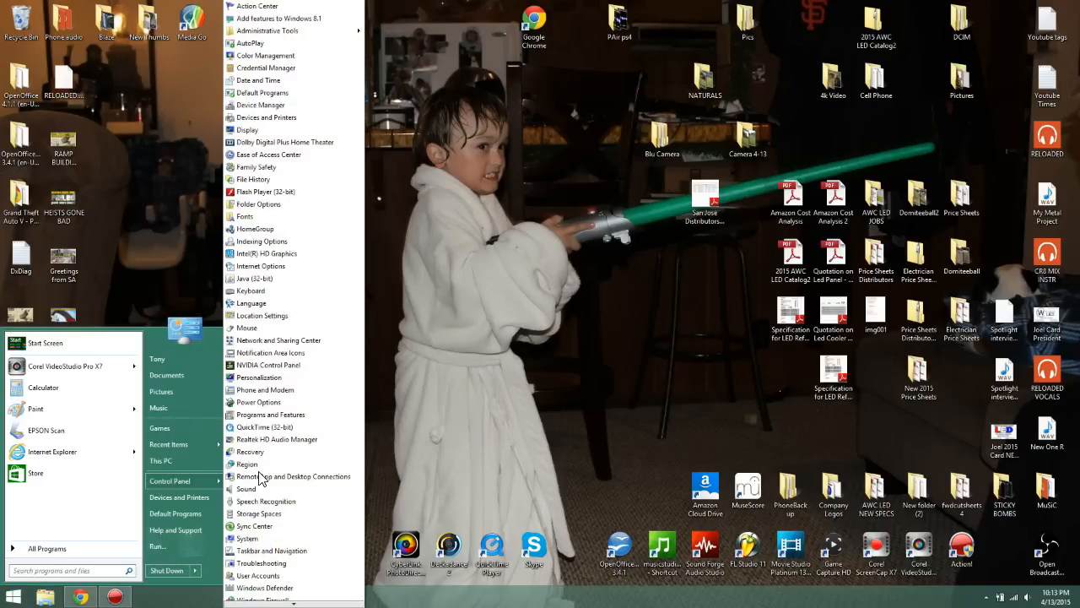
pyautogui.moveTo(272, 112)
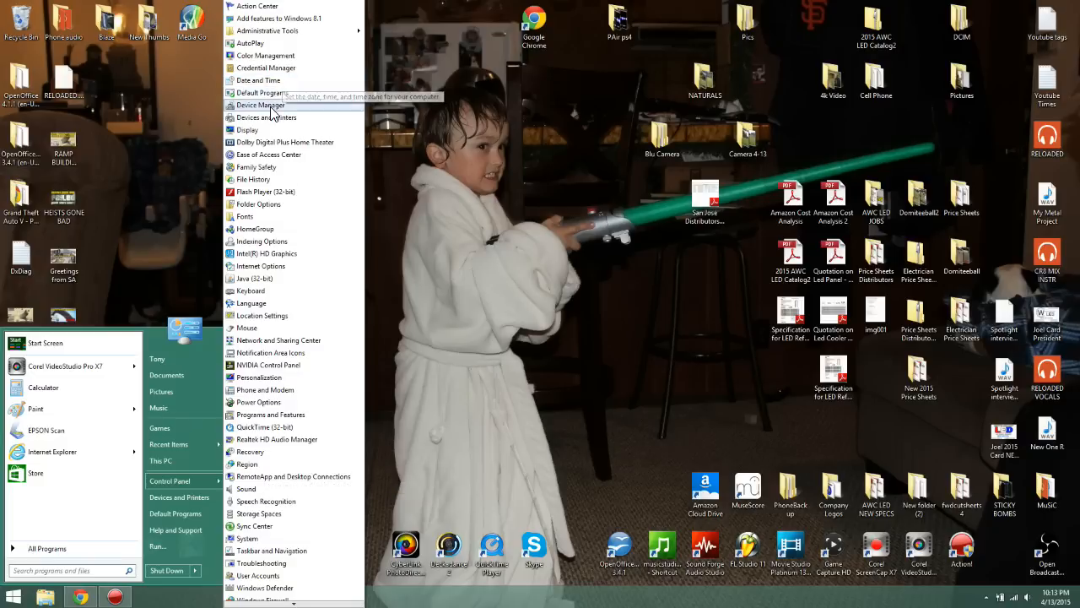
pyautogui.click(260, 104)
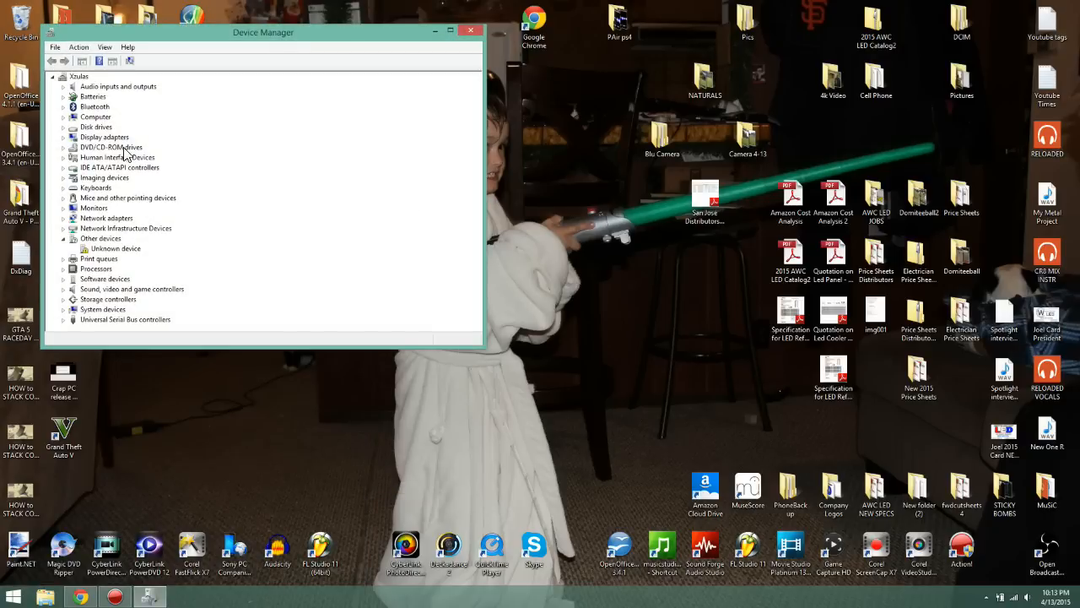
pyautogui.moveTo(108, 138)
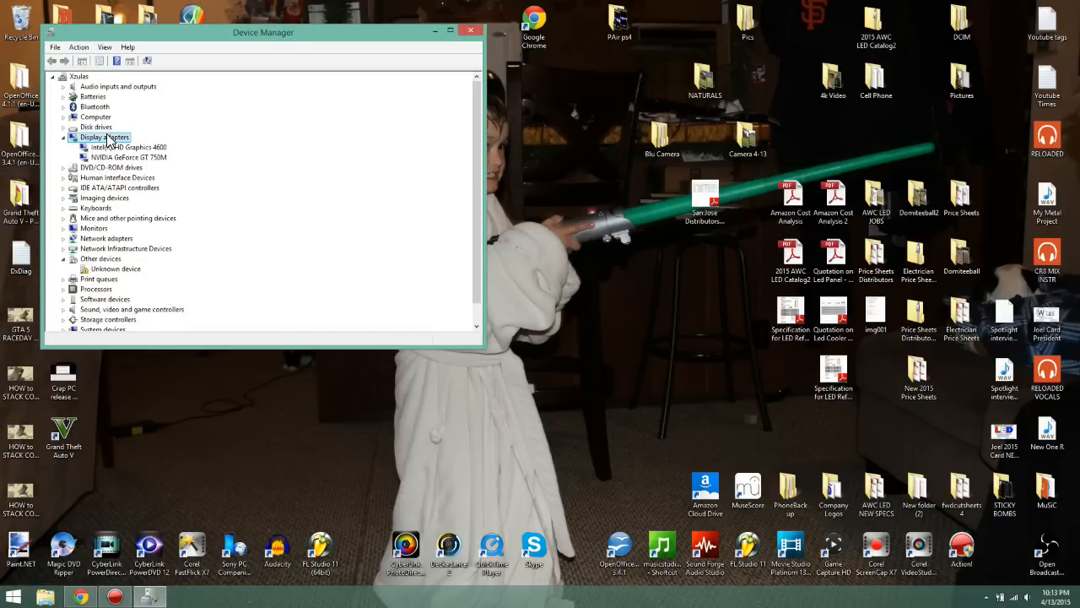
# Show the context menu for the NVIDIA GeForce GT 750M under Display adapters.
pyautogui.click(126, 157)
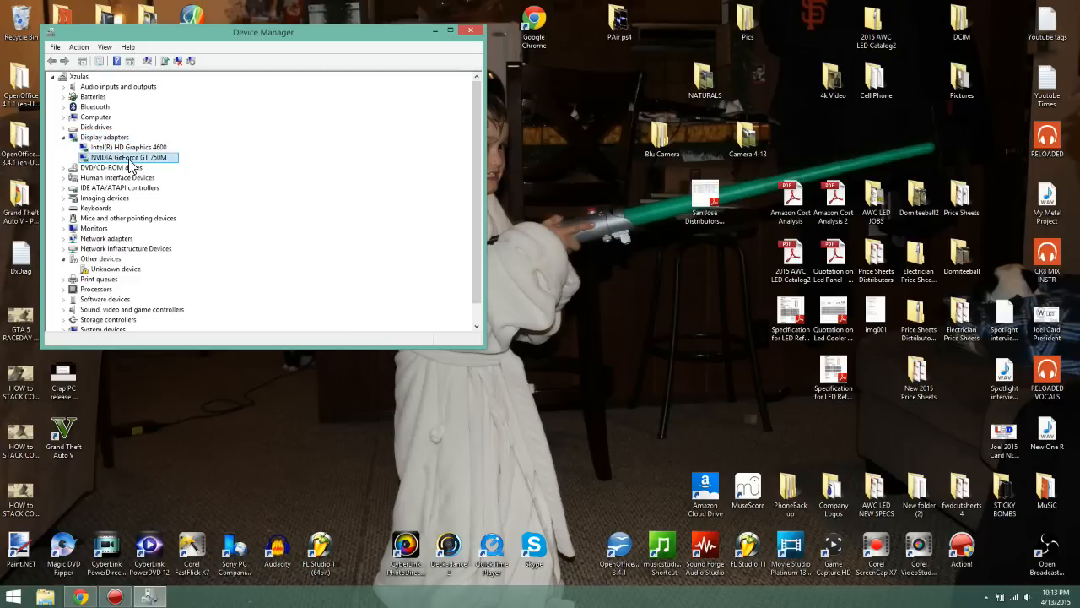
pyautogui.rightClick(128, 157)
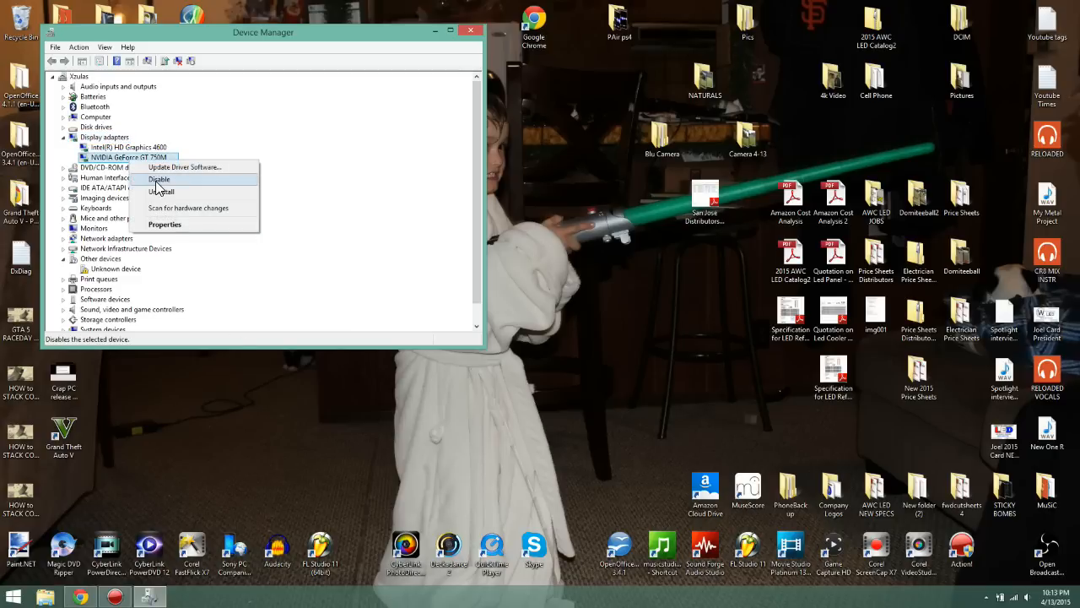
# Choose Disable for the NVIDIA GeForce GT 750M, bringing up the confirmation warning.
pyautogui.click(159, 179)
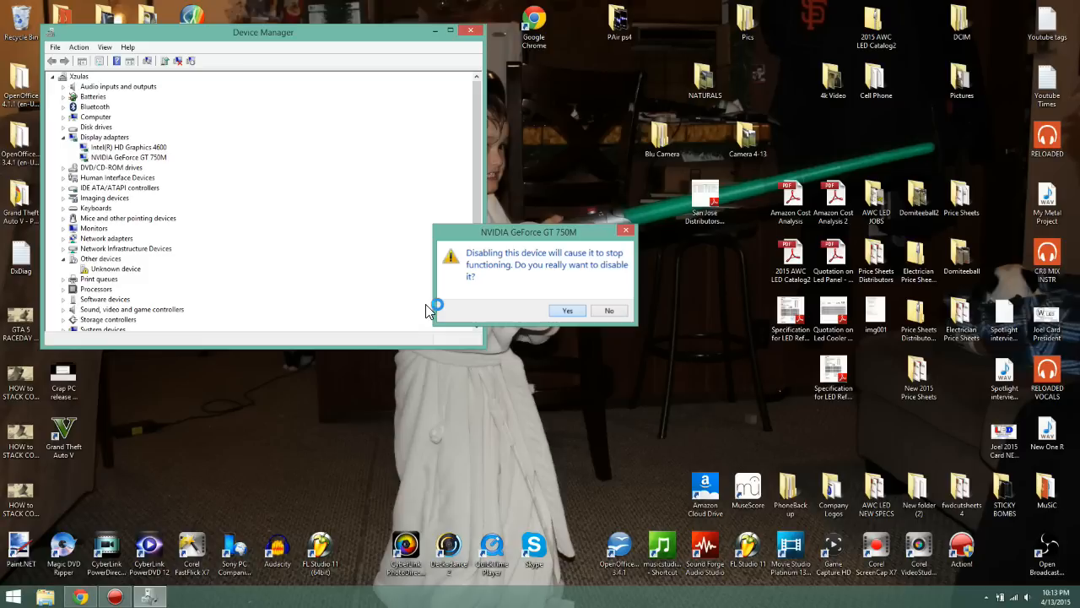
pyautogui.moveTo(431, 306)
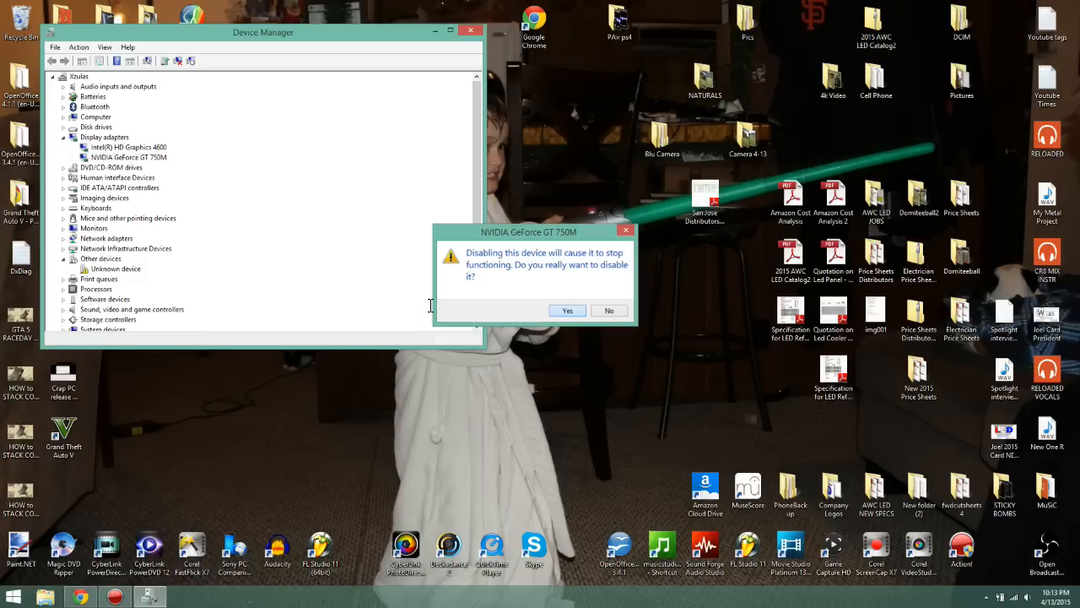